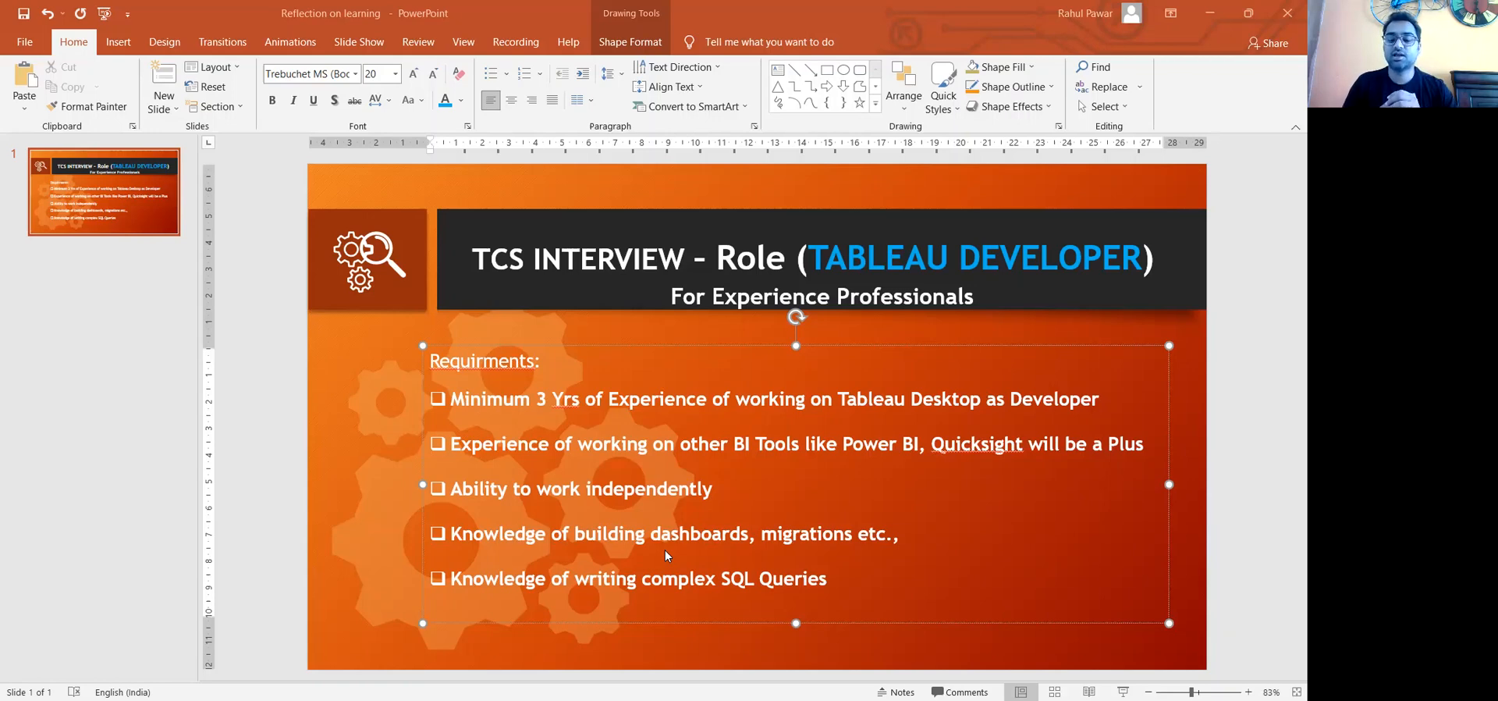
{"action": "mouse_move", "coordinate": [624, 530]}
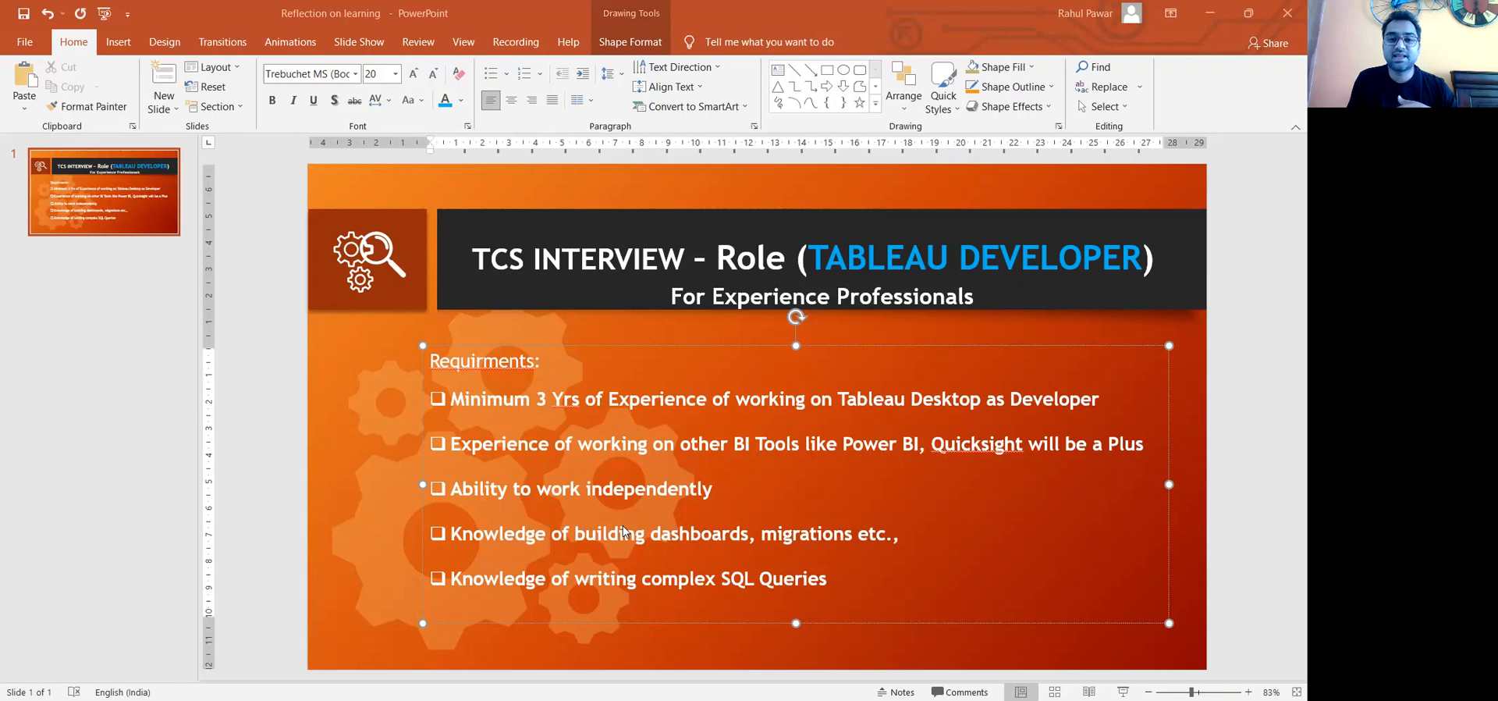
{"action": "mouse_move", "coordinate": [618, 521]}
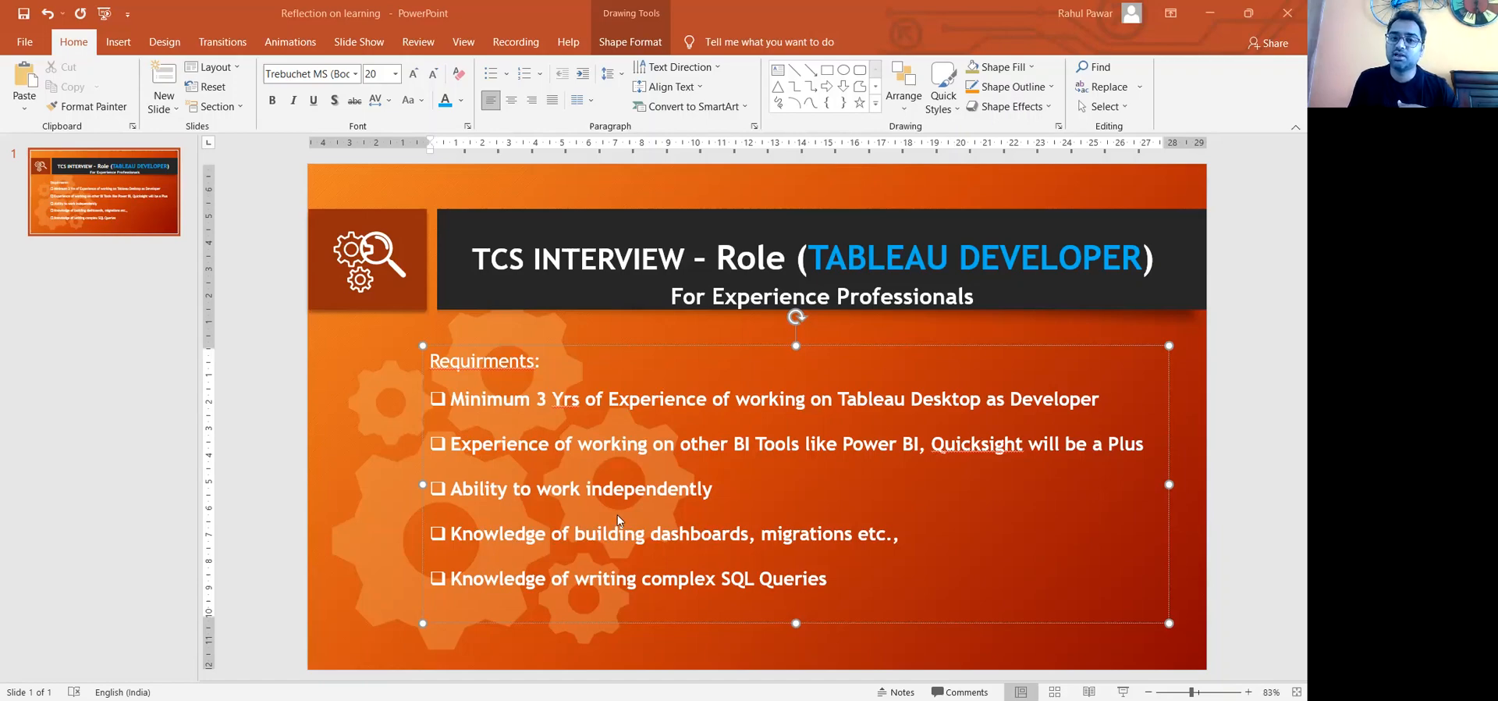